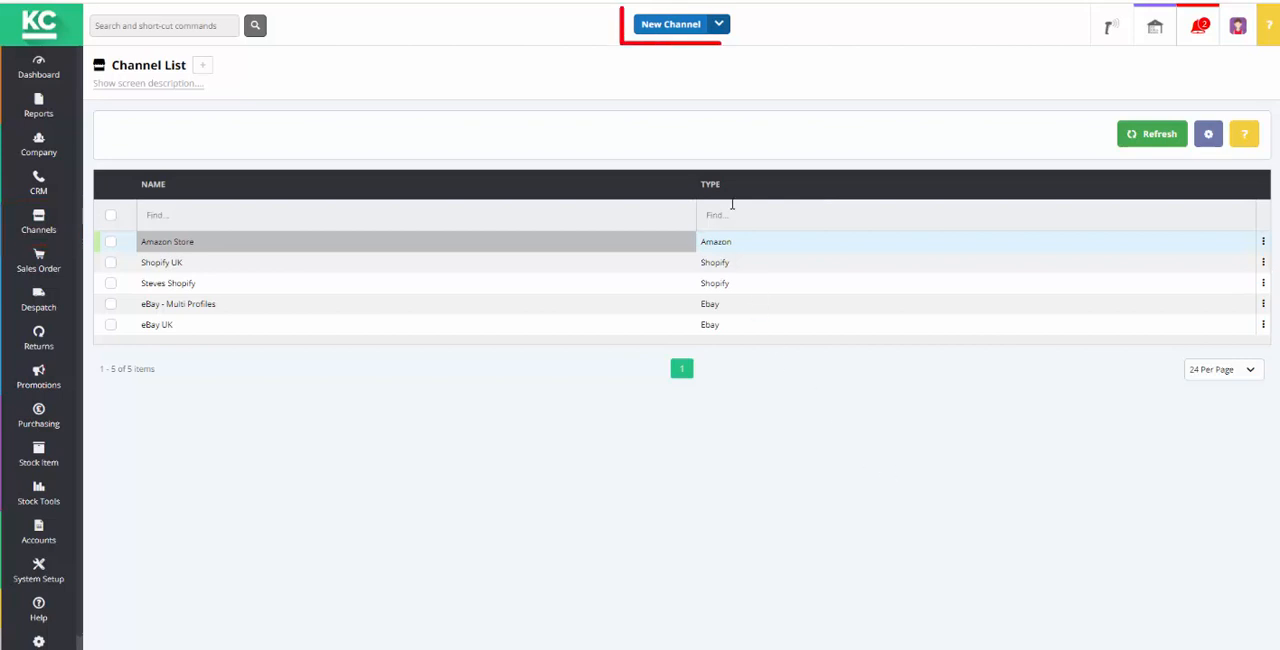
Create a new sales channel of type EKM so its blank setup form appears
{"action": "left_click", "coordinate": [670, 24]}
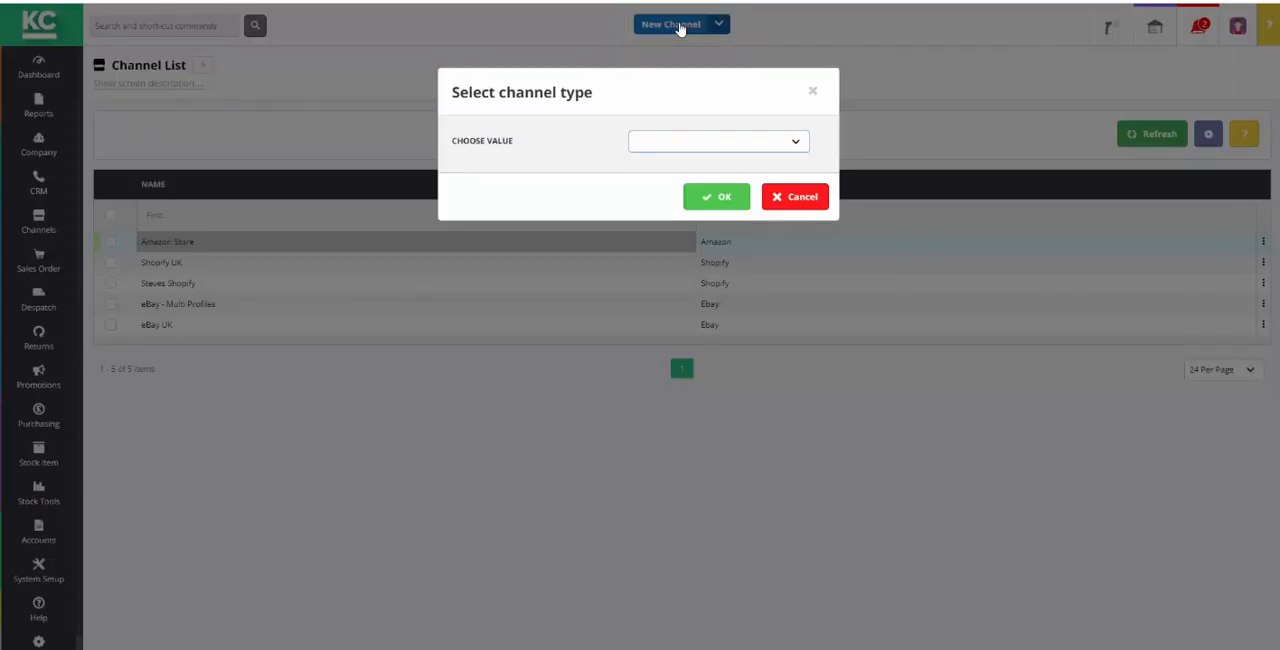
{"action": "mouse_move", "coordinate": [728, 48]}
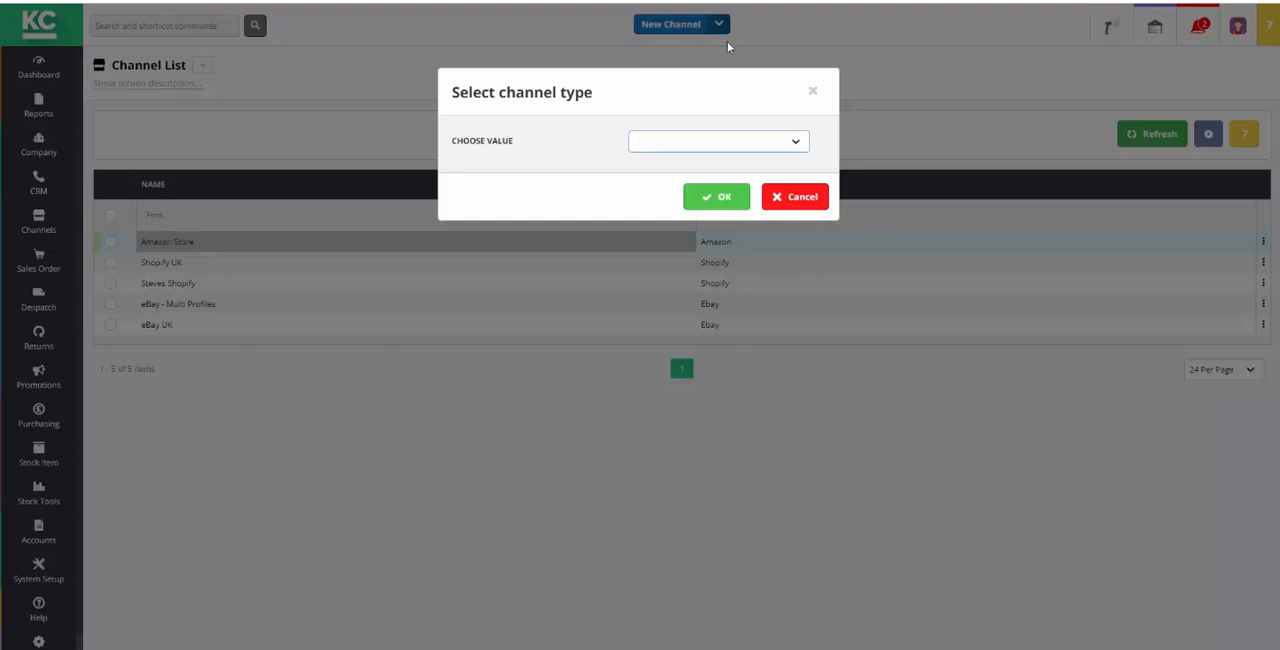
{"action": "left_click", "coordinate": [718, 140]}
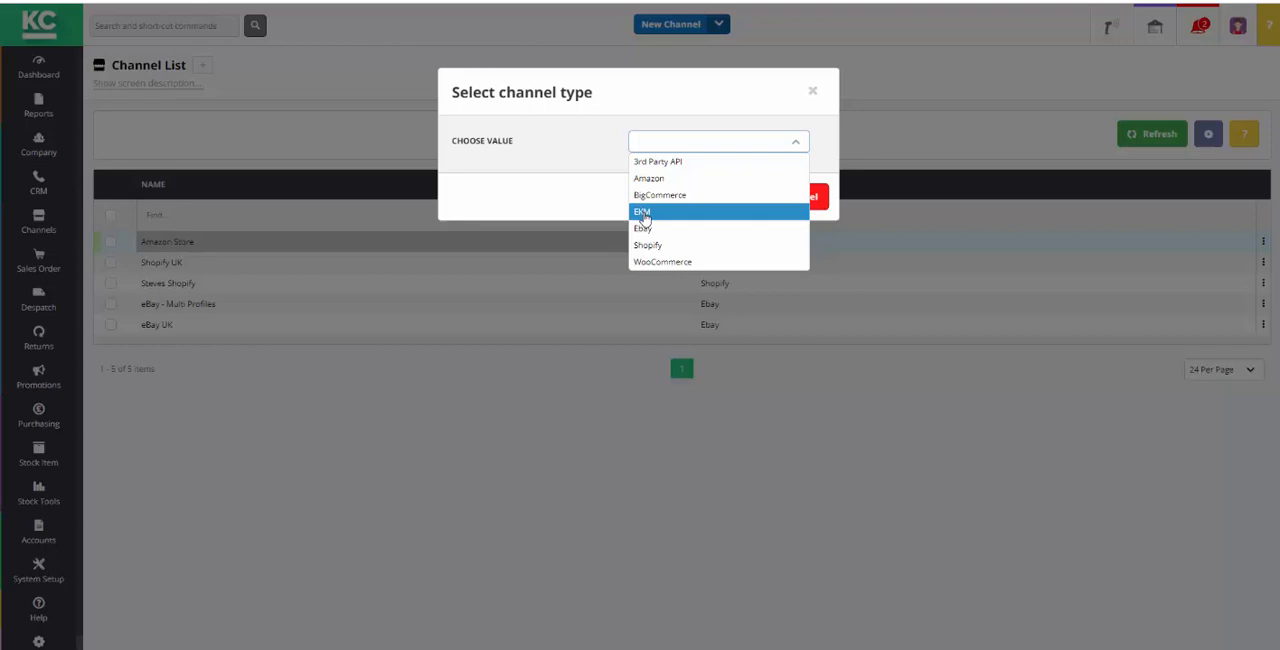
{"action": "left_click", "coordinate": [642, 212]}
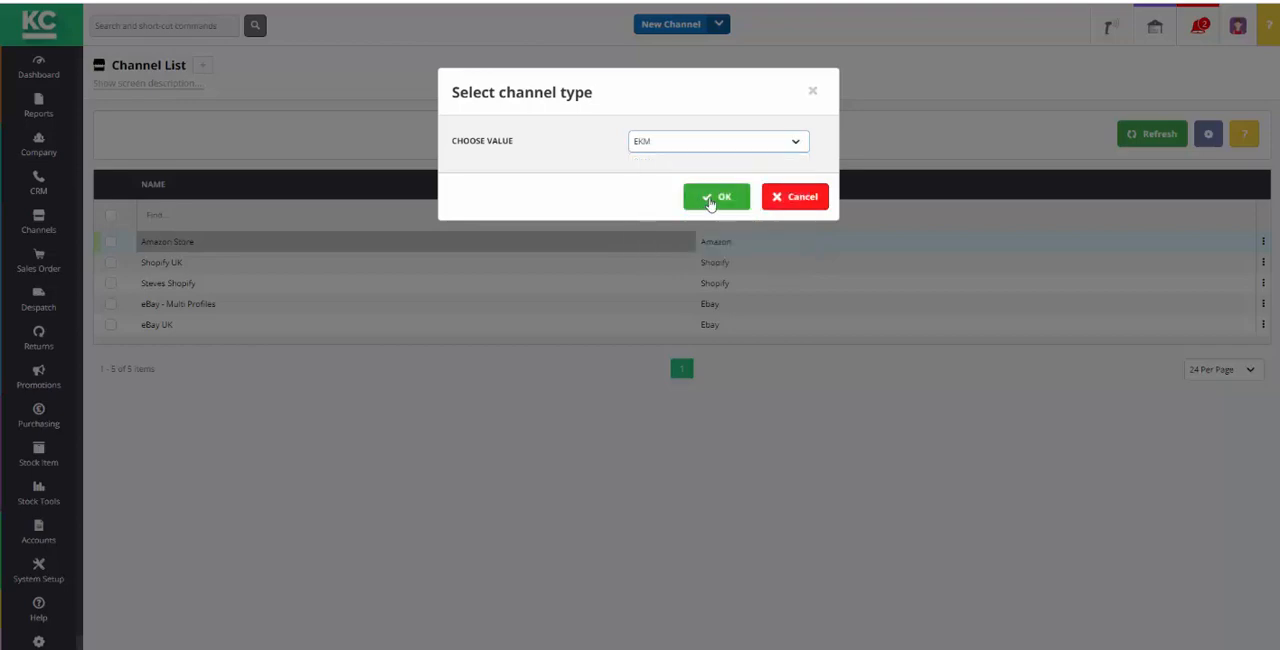
{"action": "left_click", "coordinate": [716, 196]}
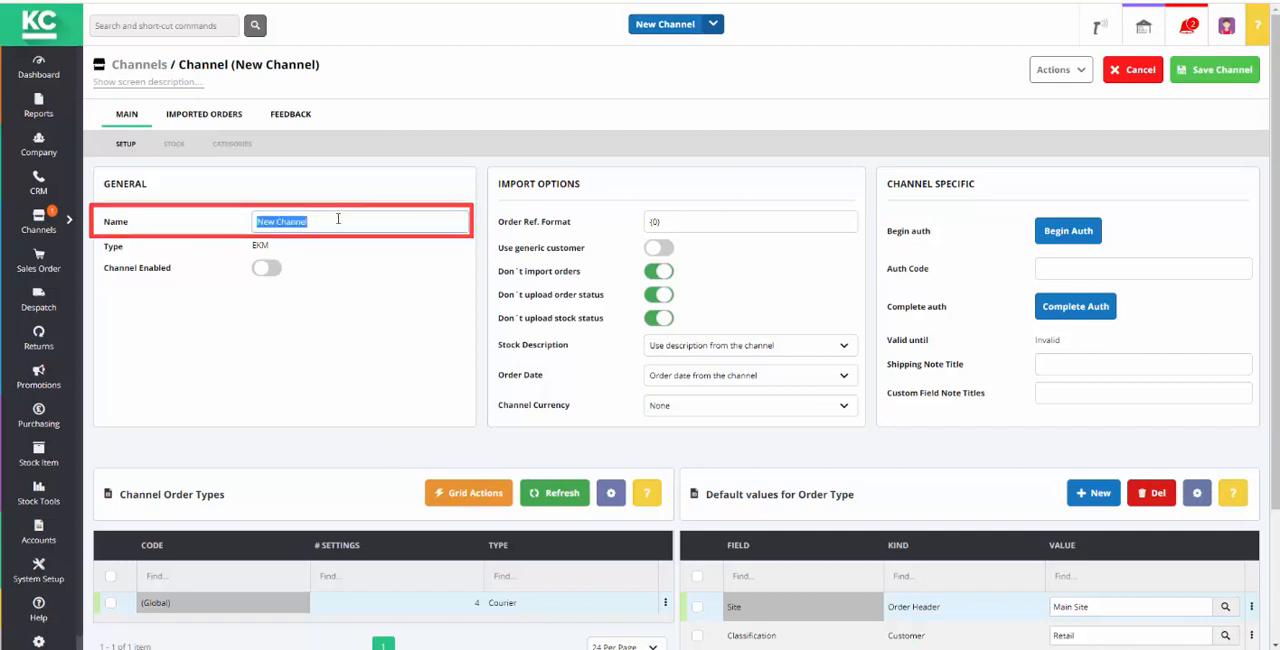
Name the new channel 'EKM Store'
{"action": "type", "text": "EKM Store"}
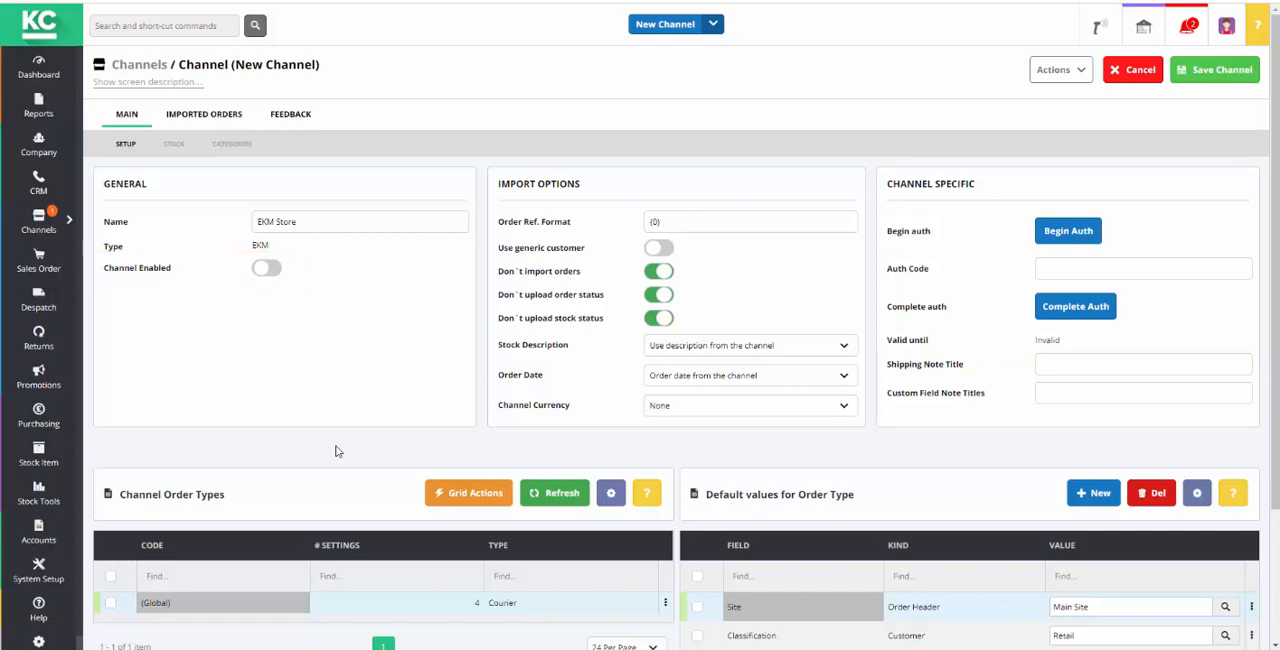
{"action": "left_click", "coordinate": [750, 222]}
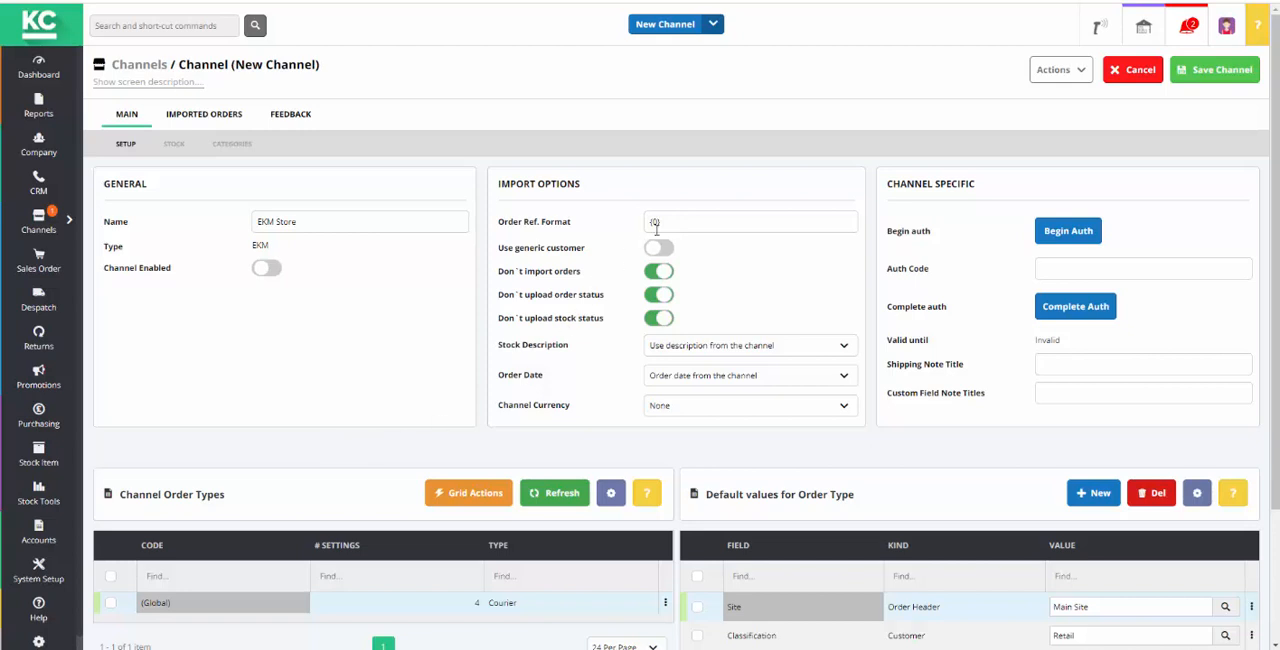
Set the Order Ref. Format to EKM{0}
{"action": "left_click", "coordinate": [750, 222]}
{"action": "type", "text": "EKM"}
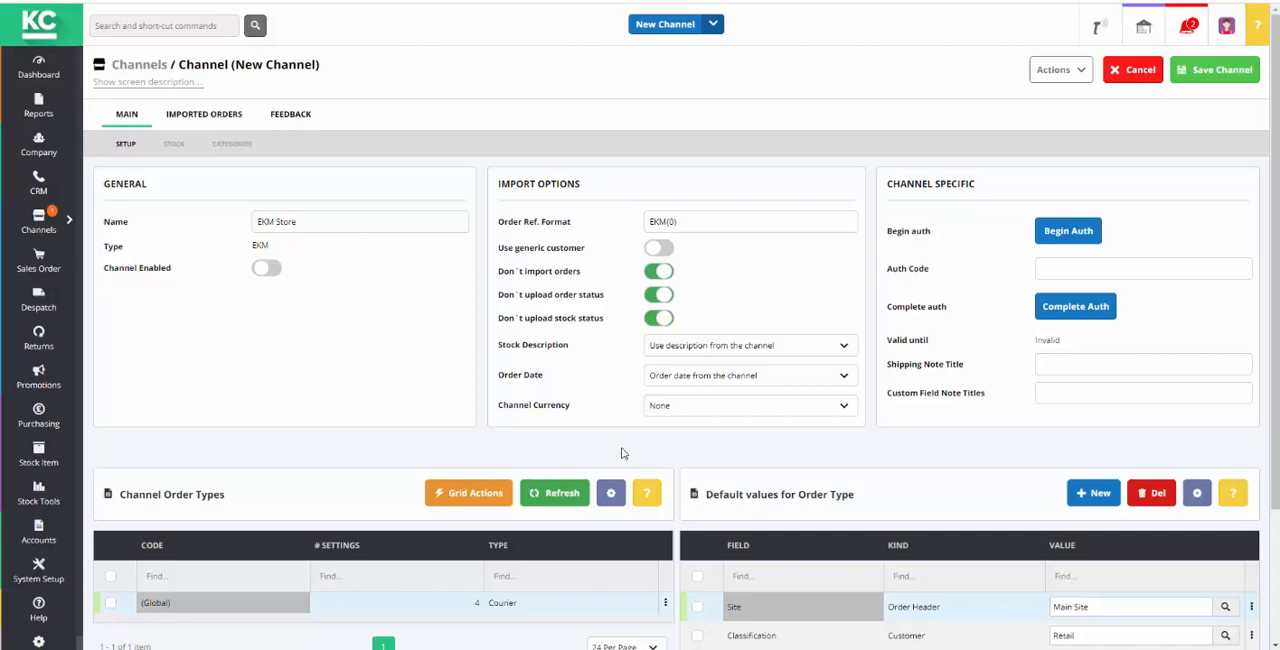
{"action": "mouse_move", "coordinate": [668, 448]}
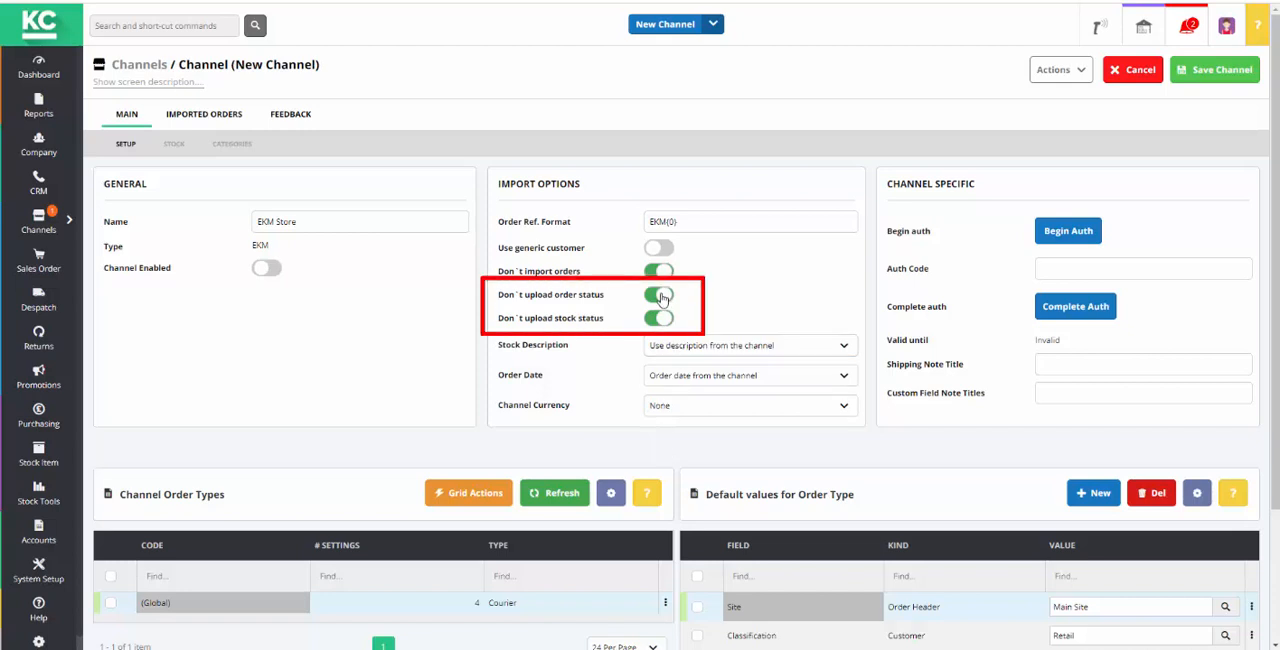
Switch off Don't upload order status under Import Options
{"action": "left_click", "coordinate": [660, 294]}
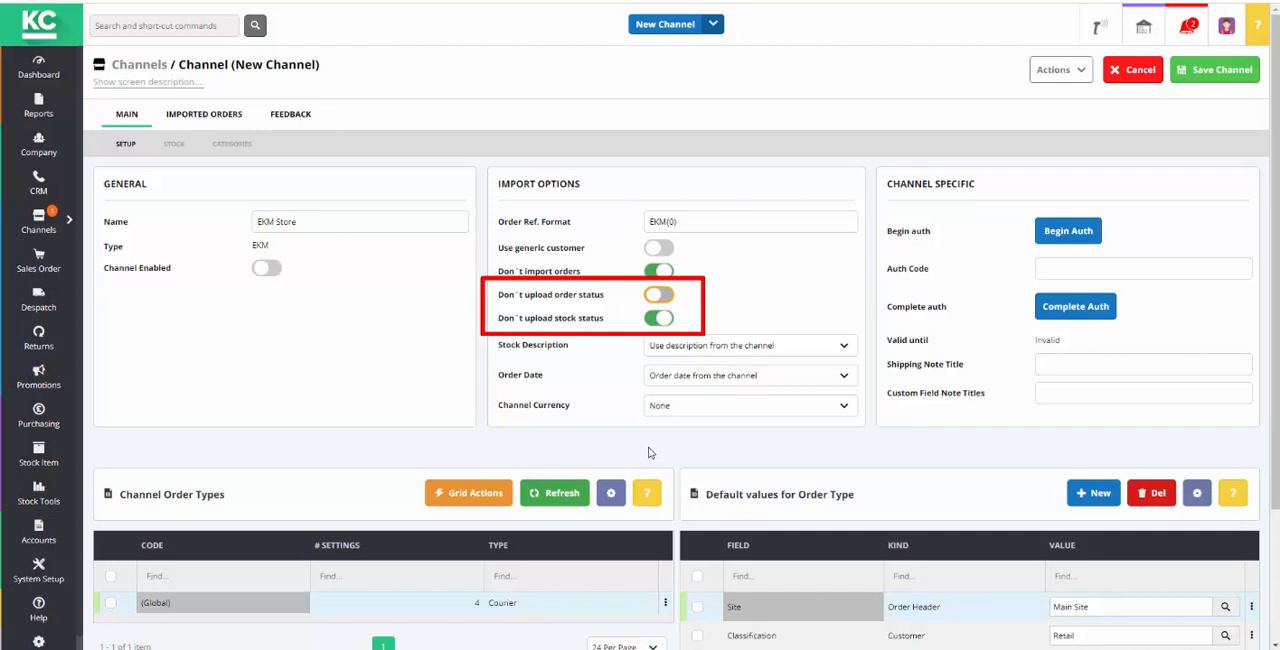
{"action": "mouse_move", "coordinate": [700, 374]}
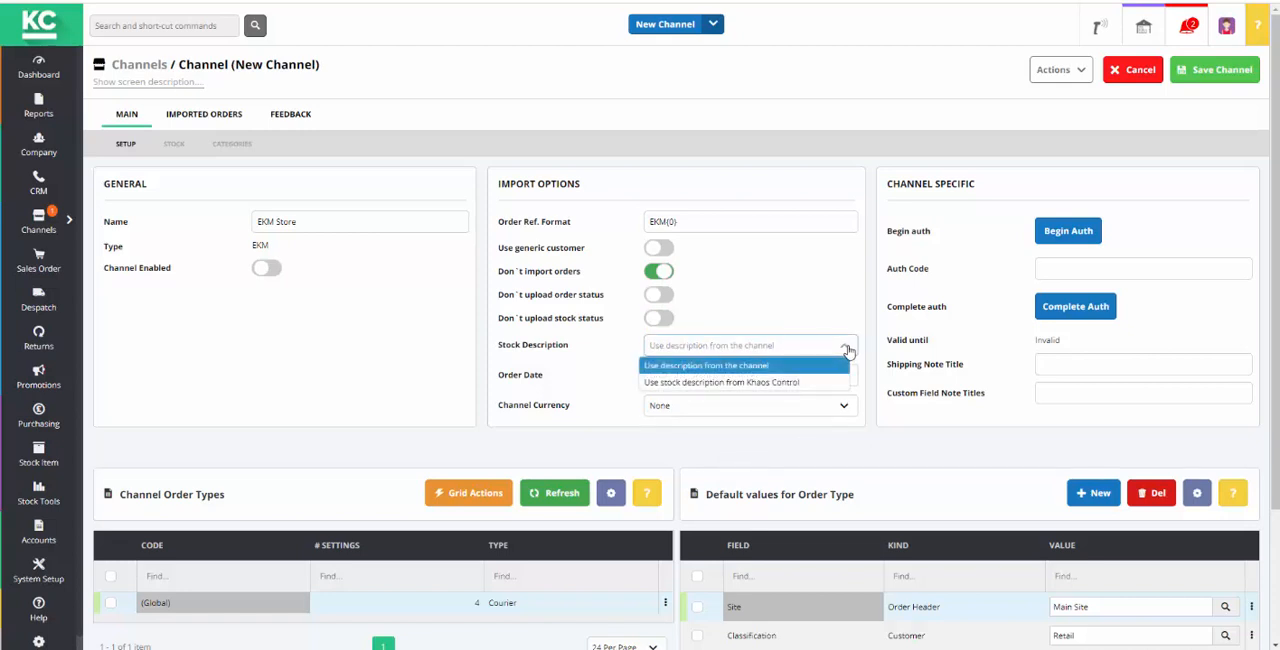
Use Khaos Control stock descriptions, import-date order dates and Pounds Sterling channel currency
{"action": "left_click", "coordinate": [720, 382]}
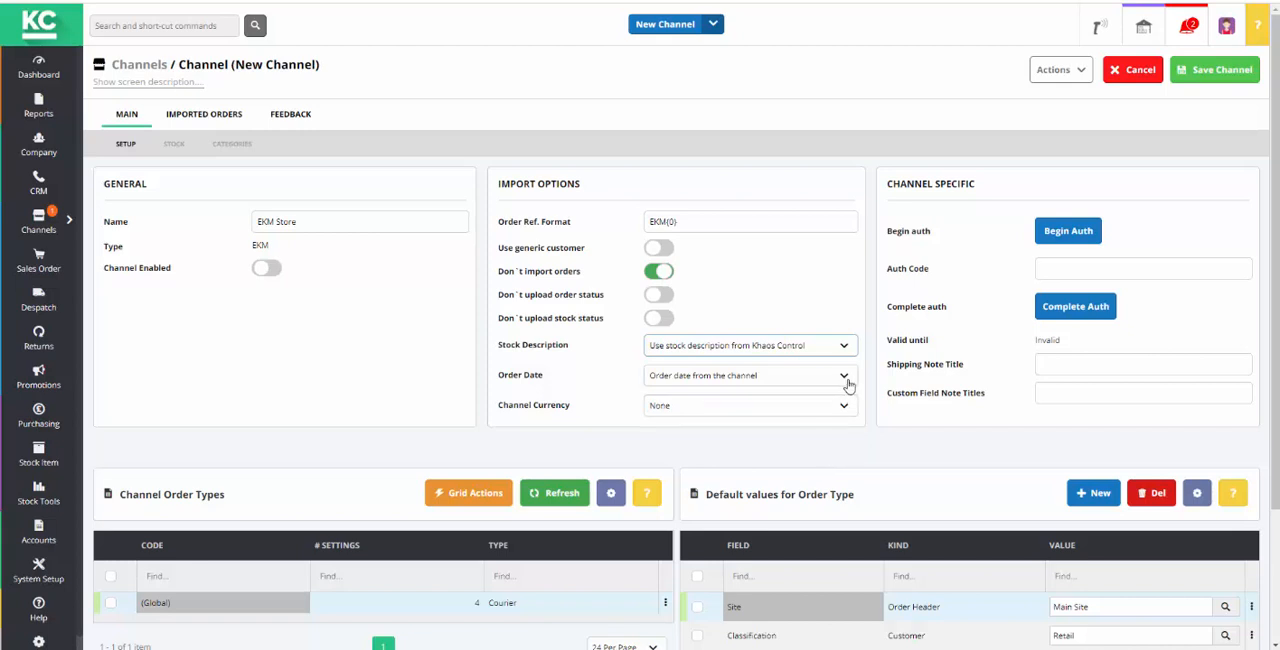
{"action": "left_click", "coordinate": [844, 374]}
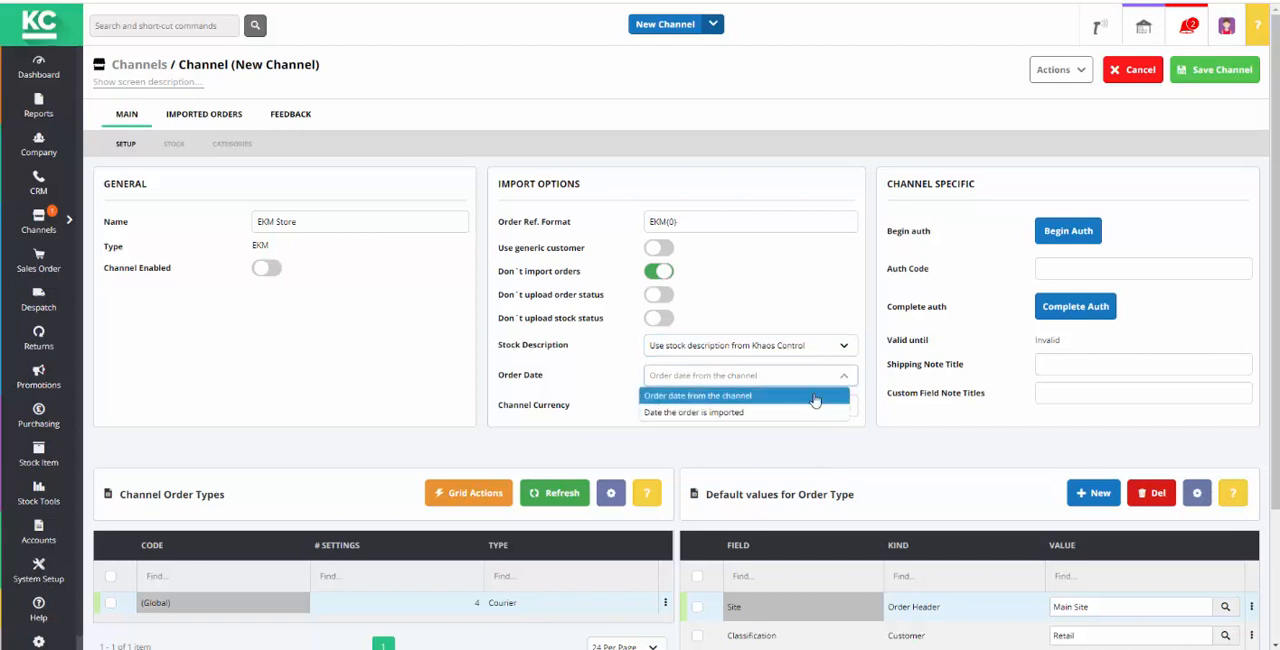
{"action": "left_click", "coordinate": [692, 412]}
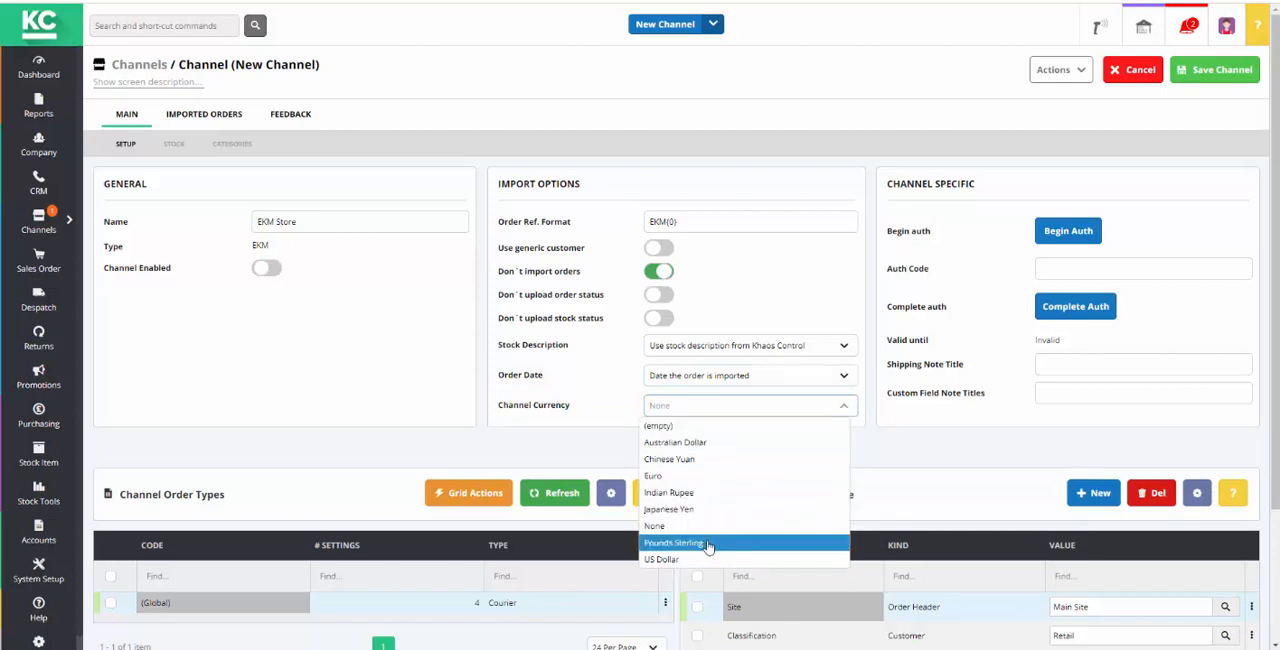
{"action": "left_click", "coordinate": [672, 544]}
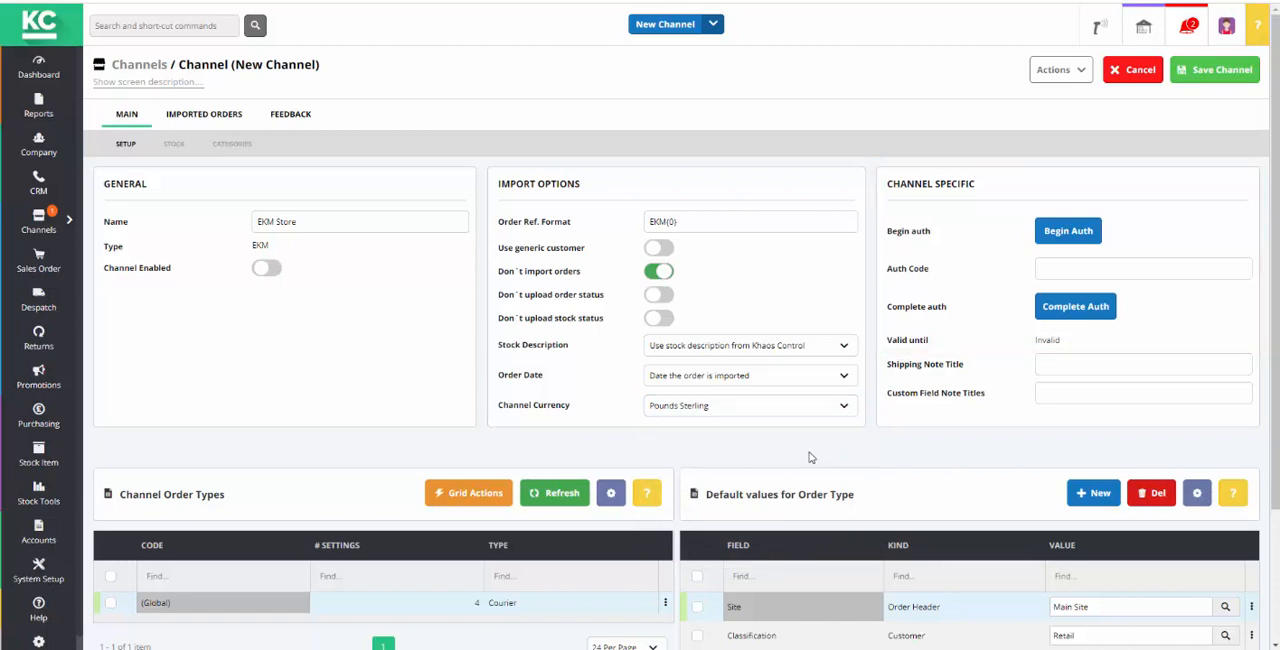
{"action": "mouse_move", "coordinate": [1200, 444]}
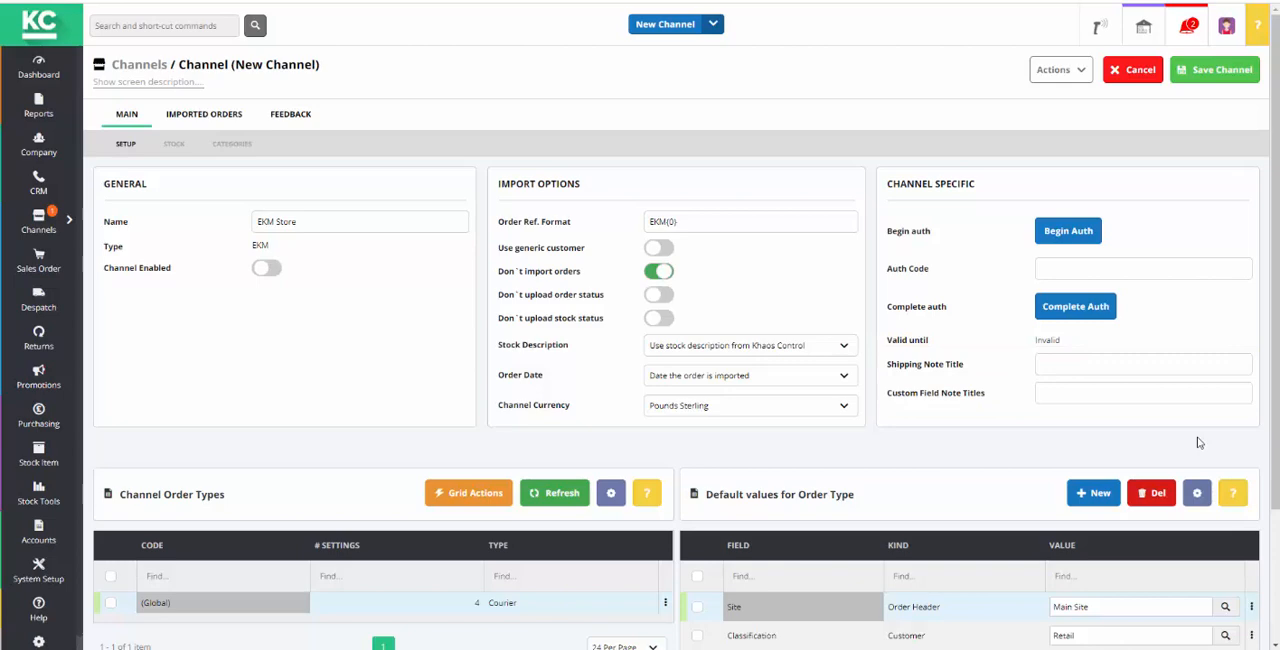
Set the order-type default Site to Main Site
{"action": "scroll", "scroll_direction": "down", "scroll_amount": 3}
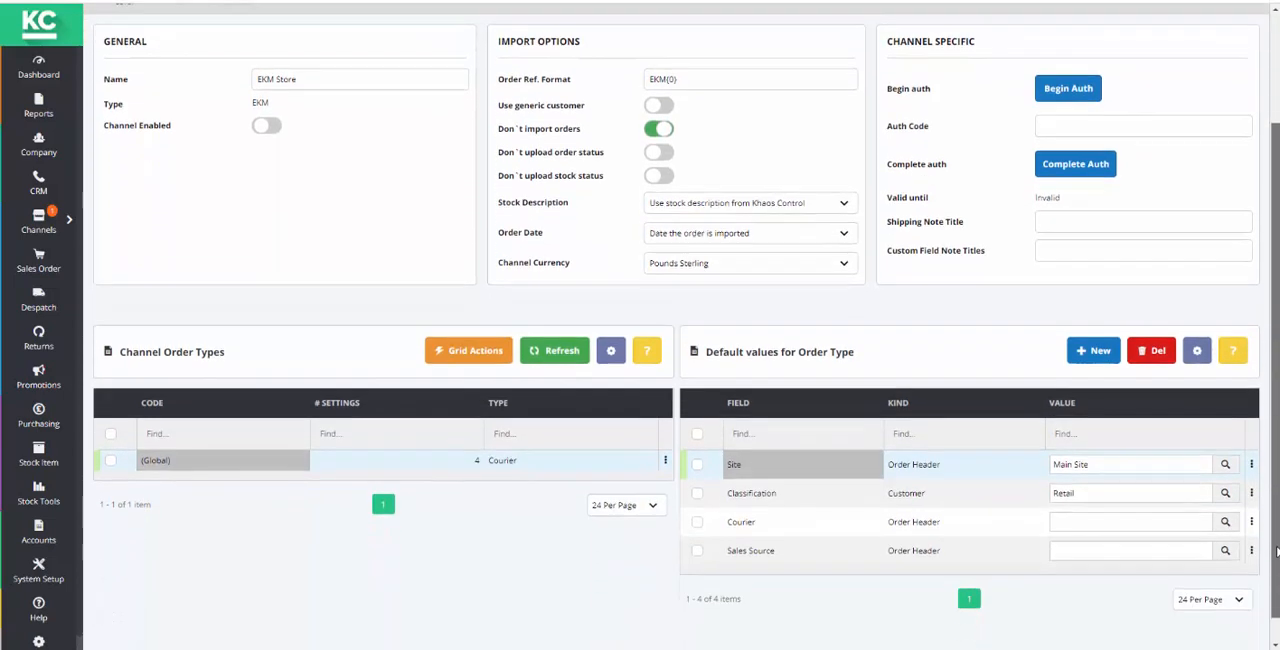
{"action": "scroll", "scroll_direction": "down", "scroll_amount": 3}
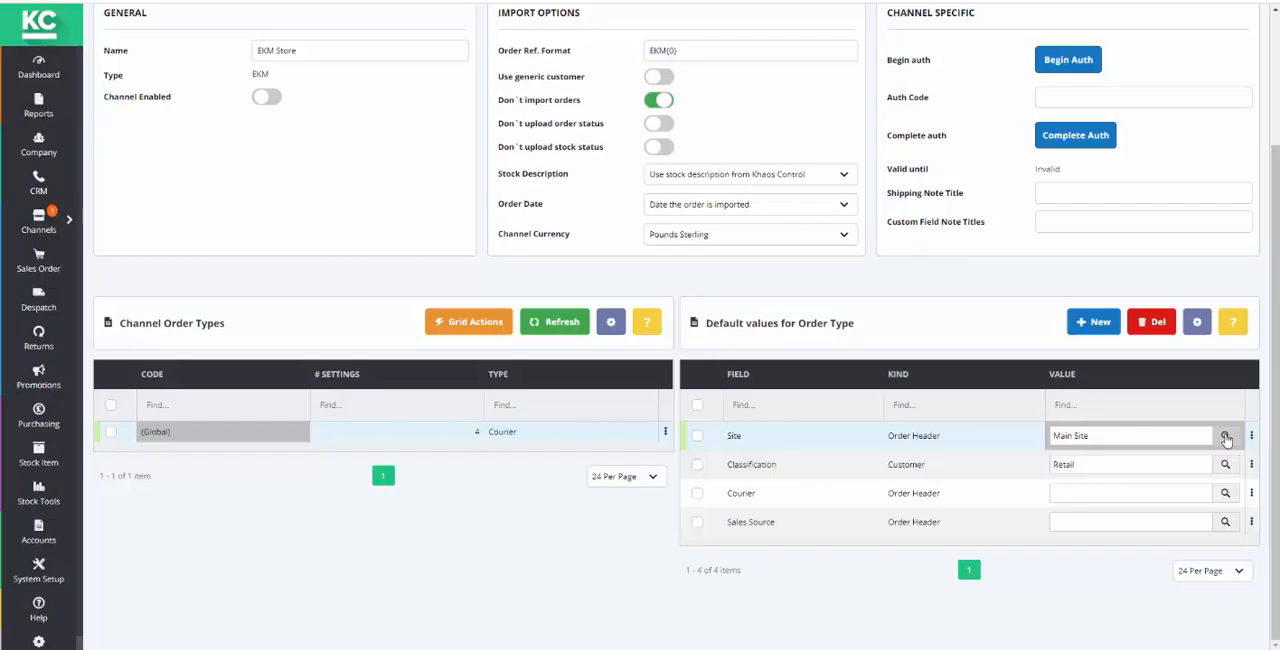
{"action": "left_click", "coordinate": [1224, 438]}
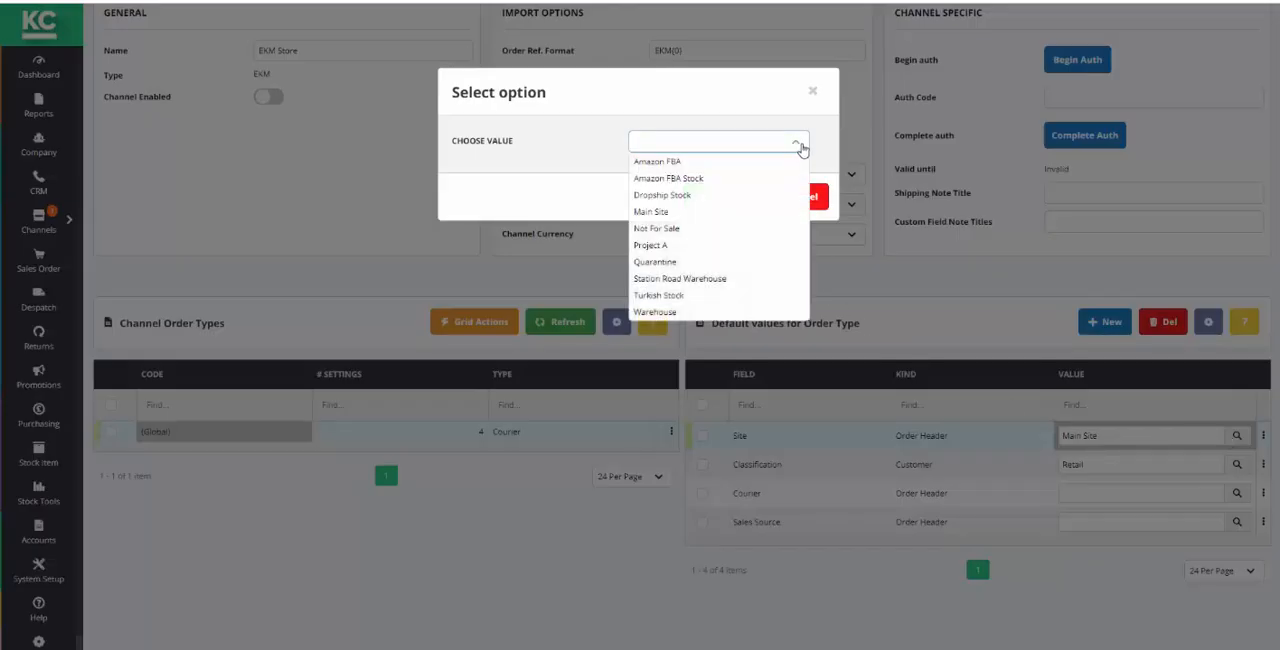
{"action": "left_click", "coordinate": [652, 212]}
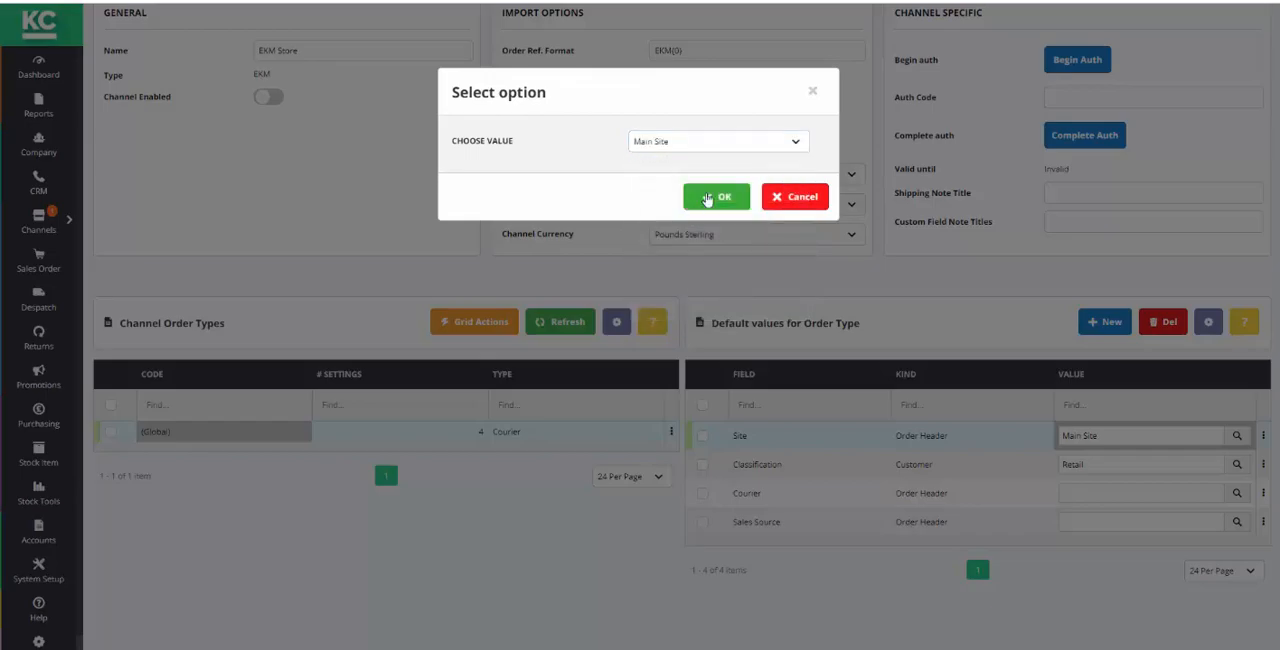
{"action": "left_click", "coordinate": [716, 196]}
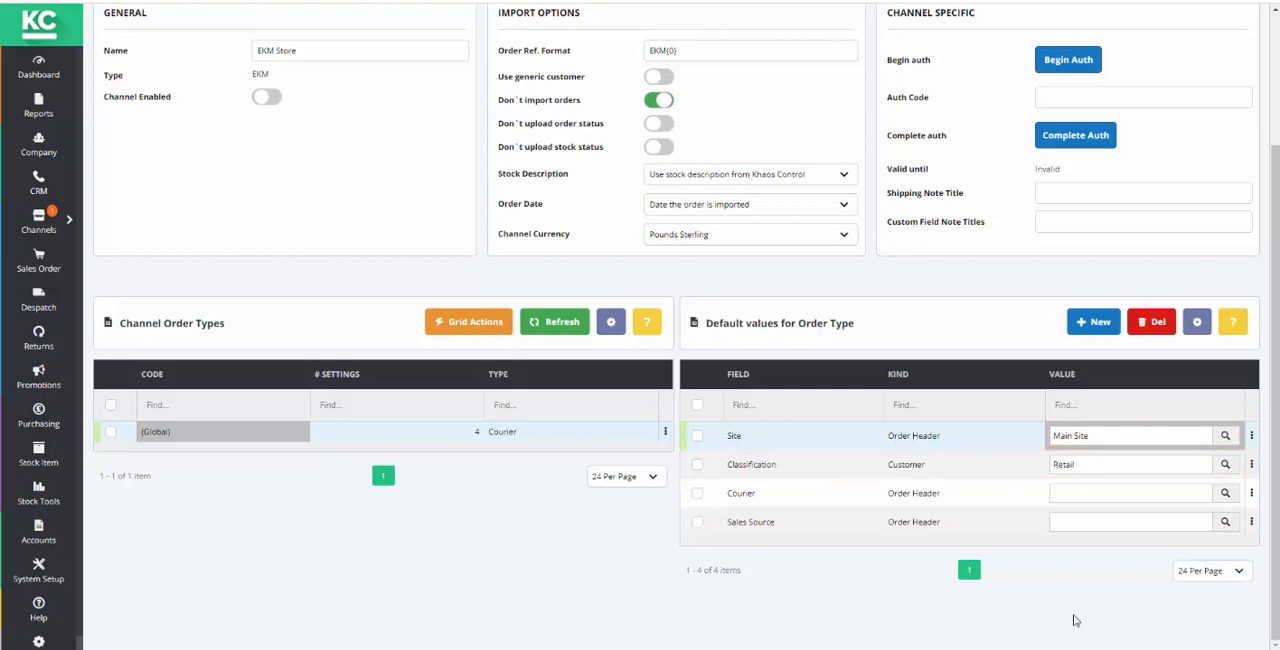
Set the default Courier to ShipTheory and Sales Source to EKM
{"action": "left_click", "coordinate": [740, 492]}
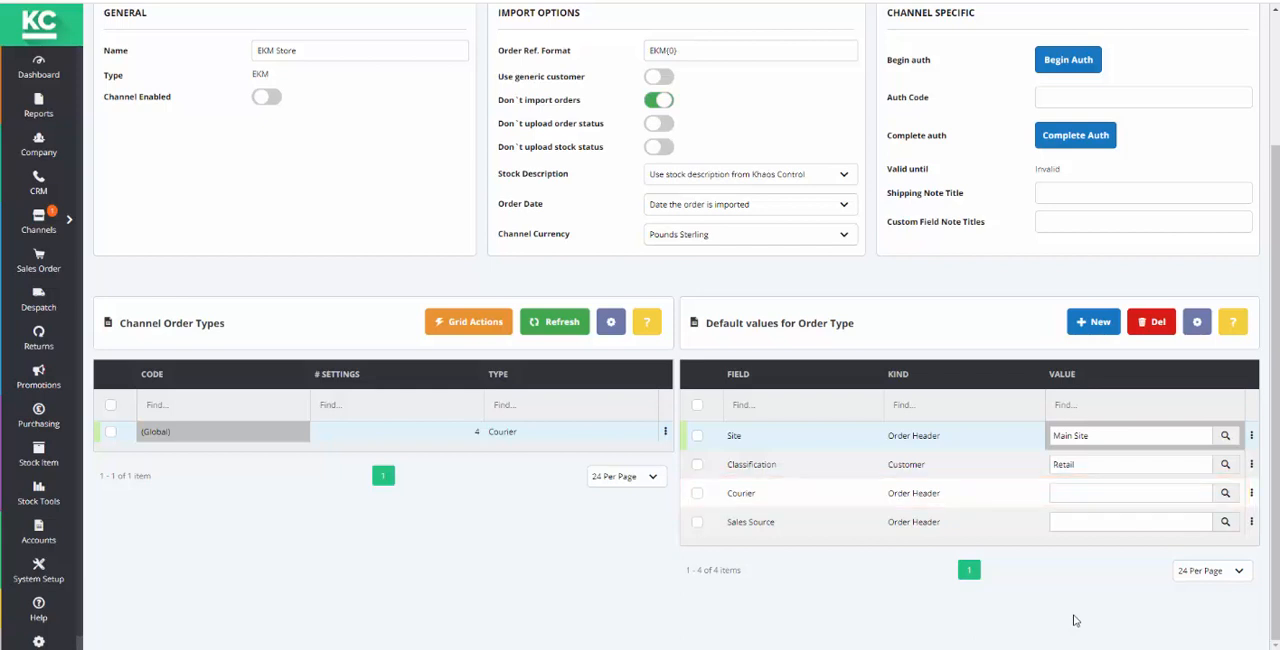
{"action": "mouse_move", "coordinate": [1100, 616]}
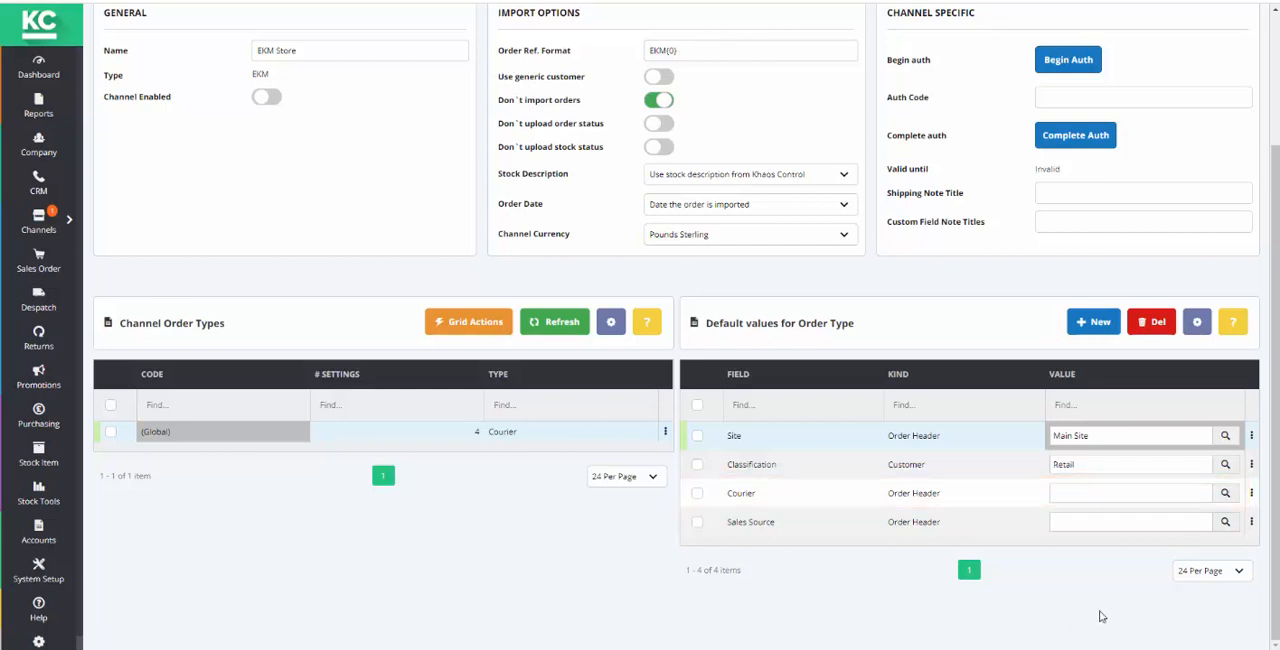
{"action": "left_click", "coordinate": [1224, 492]}
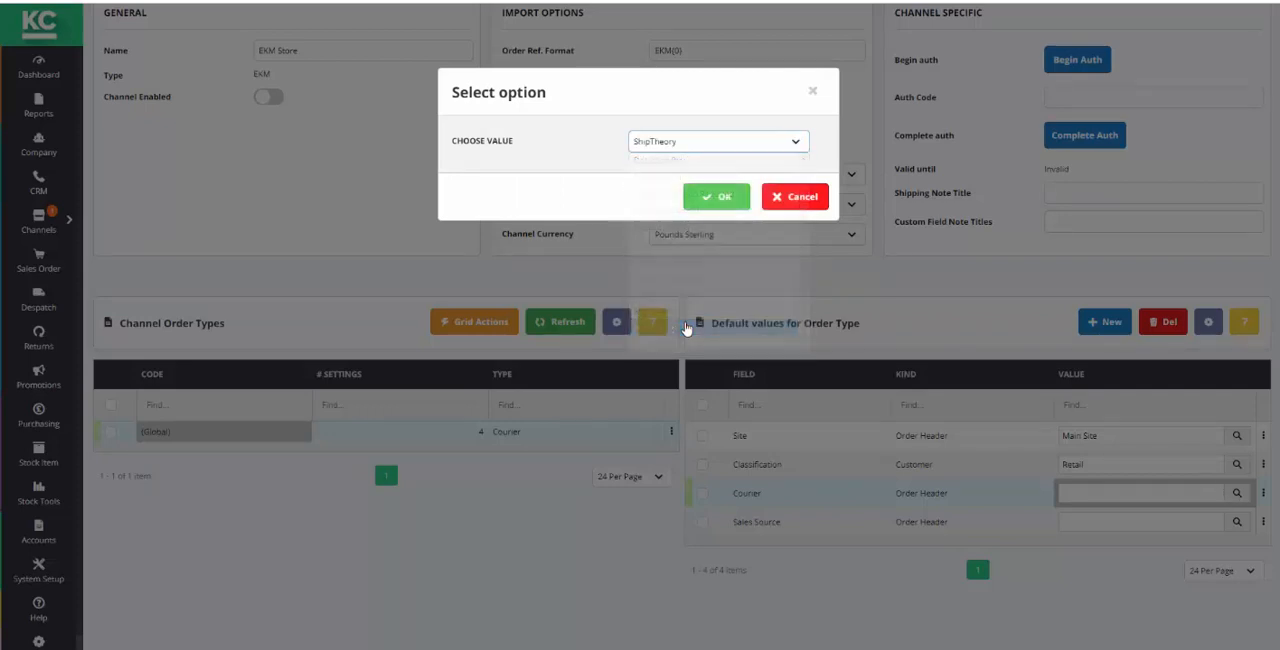
{"action": "left_click", "coordinate": [716, 196]}
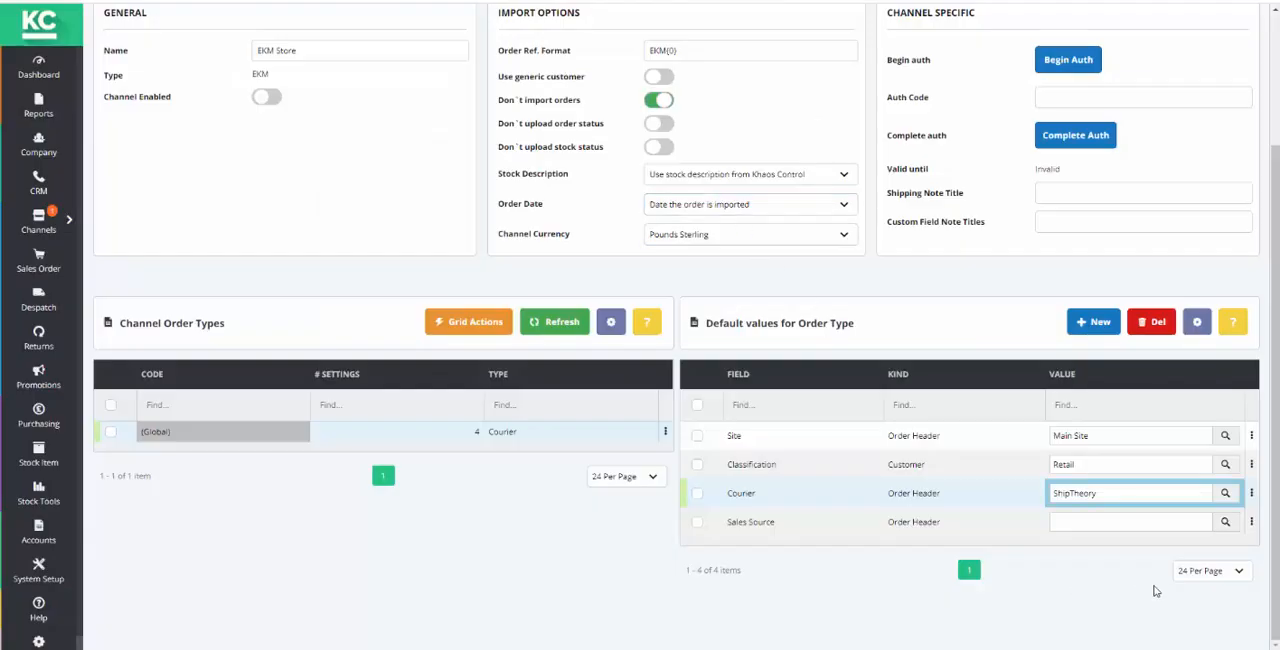
{"action": "left_click", "coordinate": [1226, 520]}
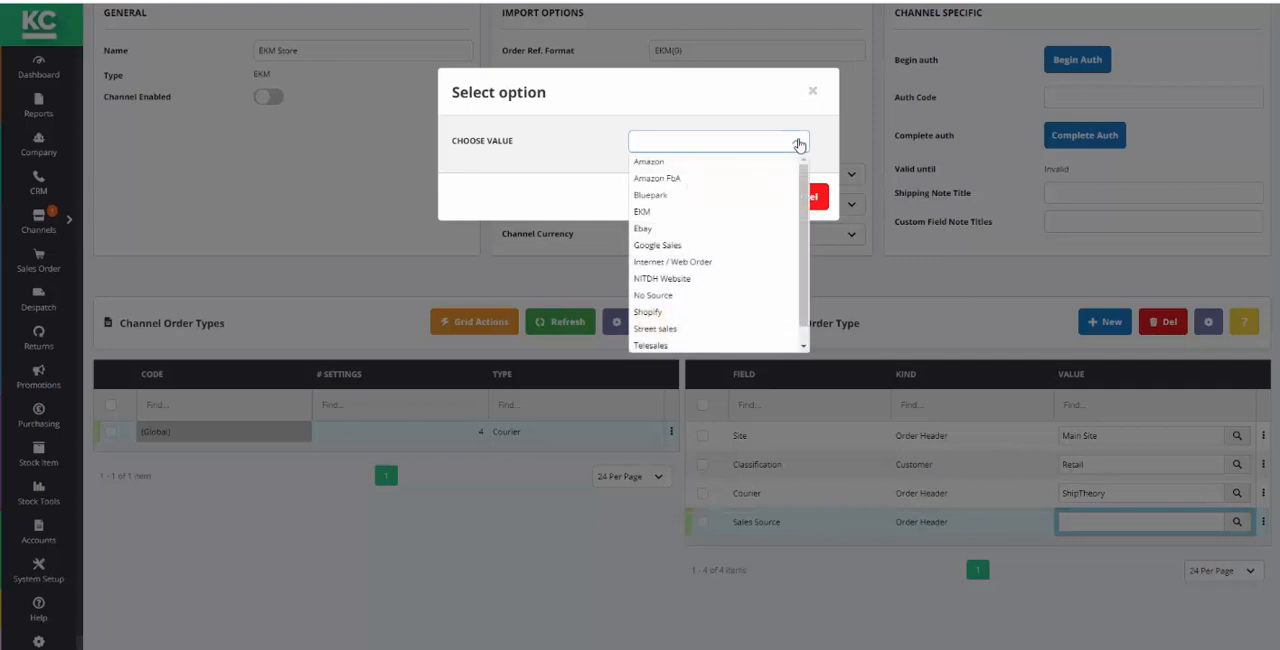
{"action": "left_click", "coordinate": [642, 212]}
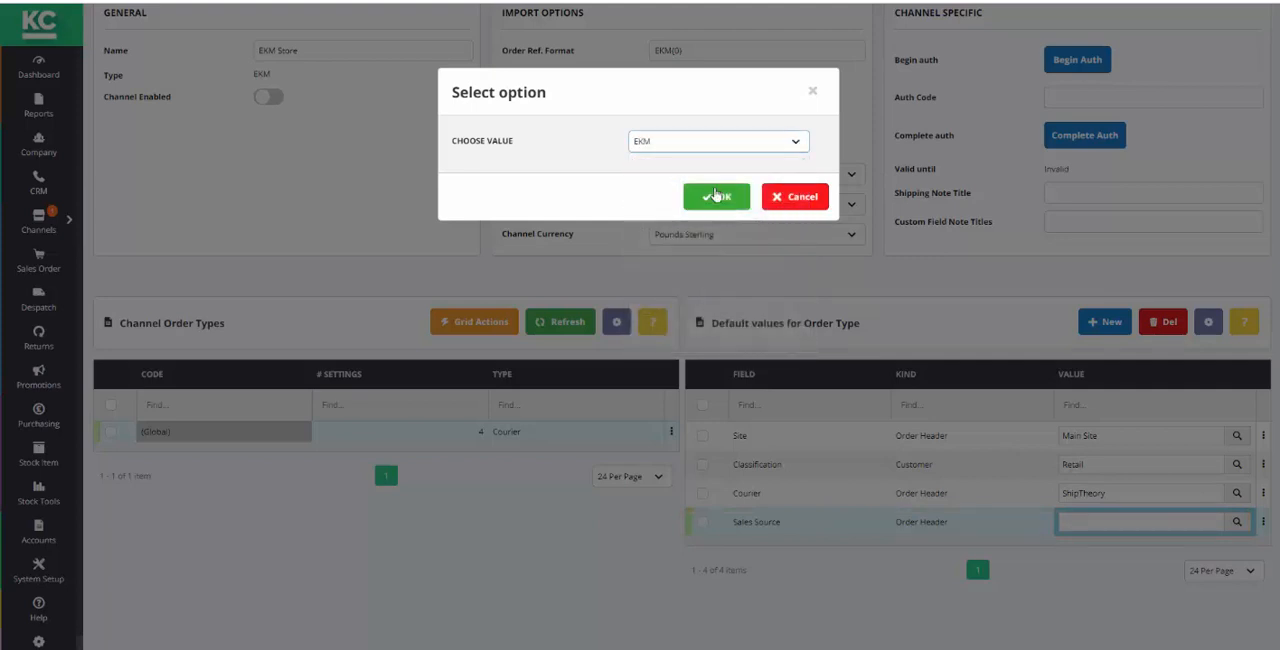
{"action": "left_click", "coordinate": [716, 196]}
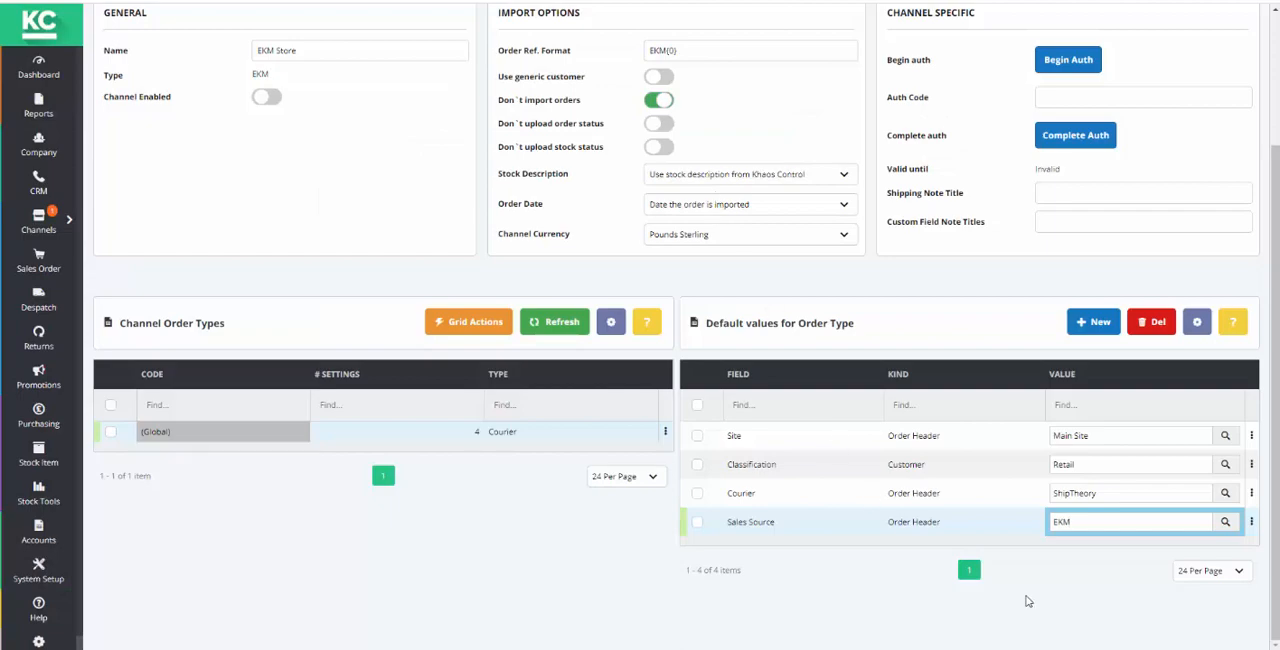
{"action": "left_click", "coordinate": [1092, 322]}
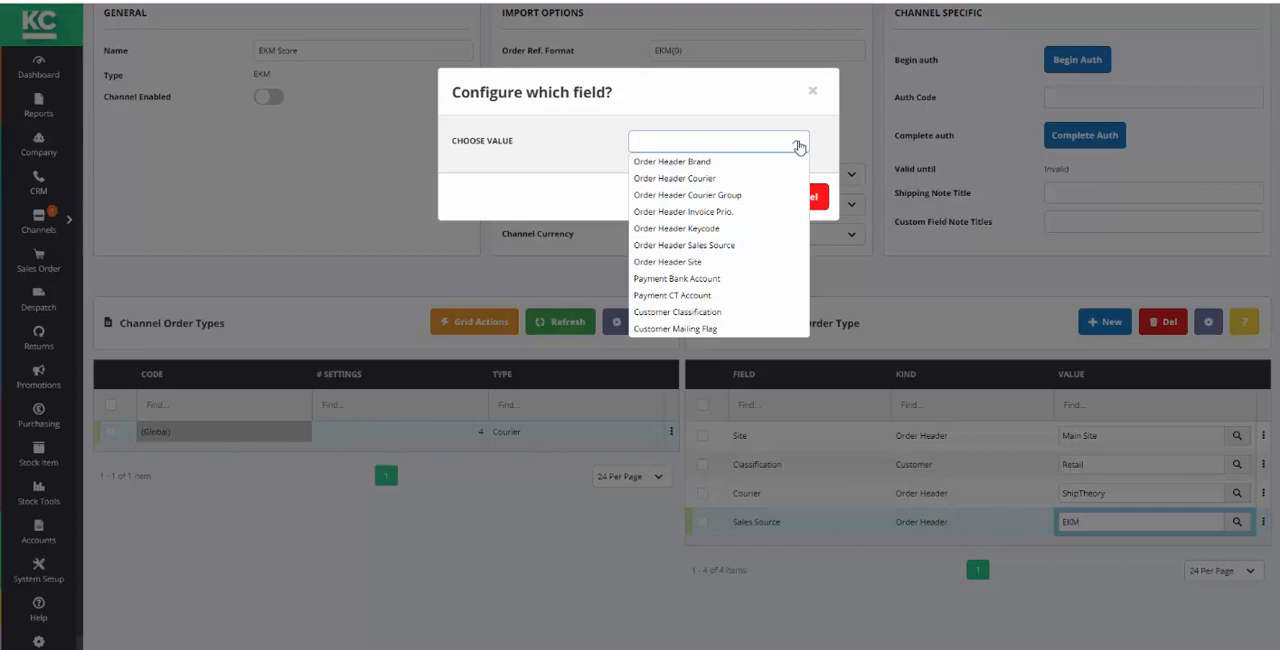
{"action": "left_click", "coordinate": [812, 90]}
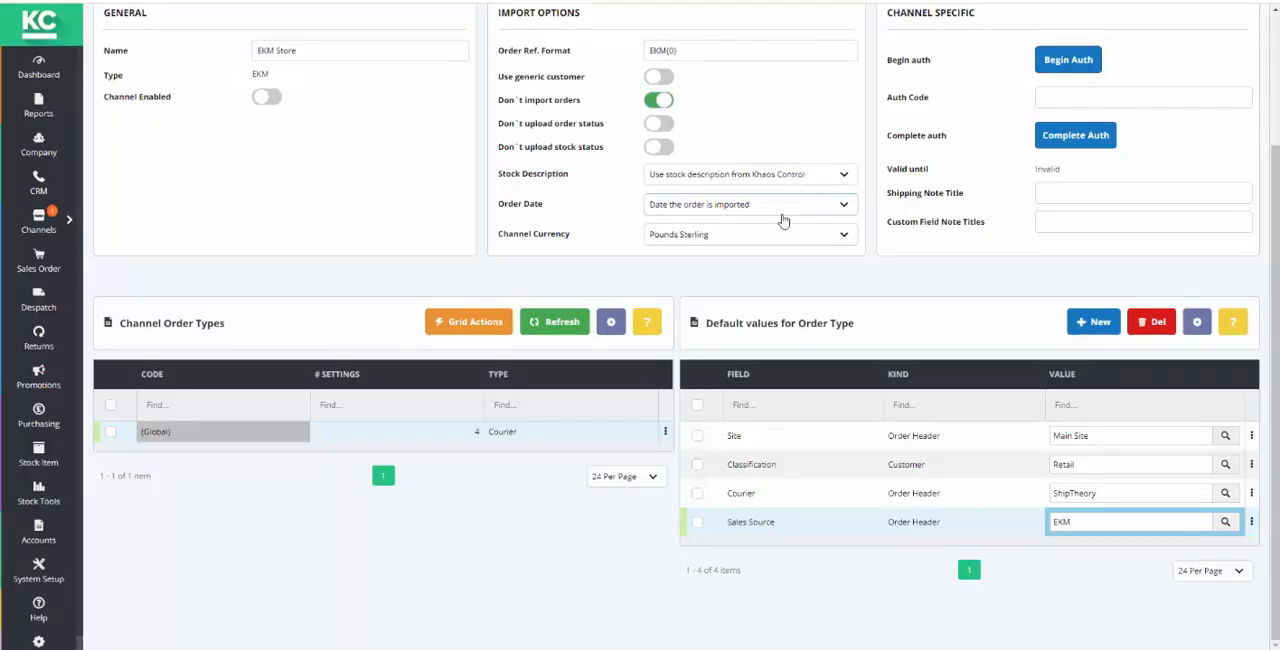
{"action": "mouse_move", "coordinate": [548, 504]}
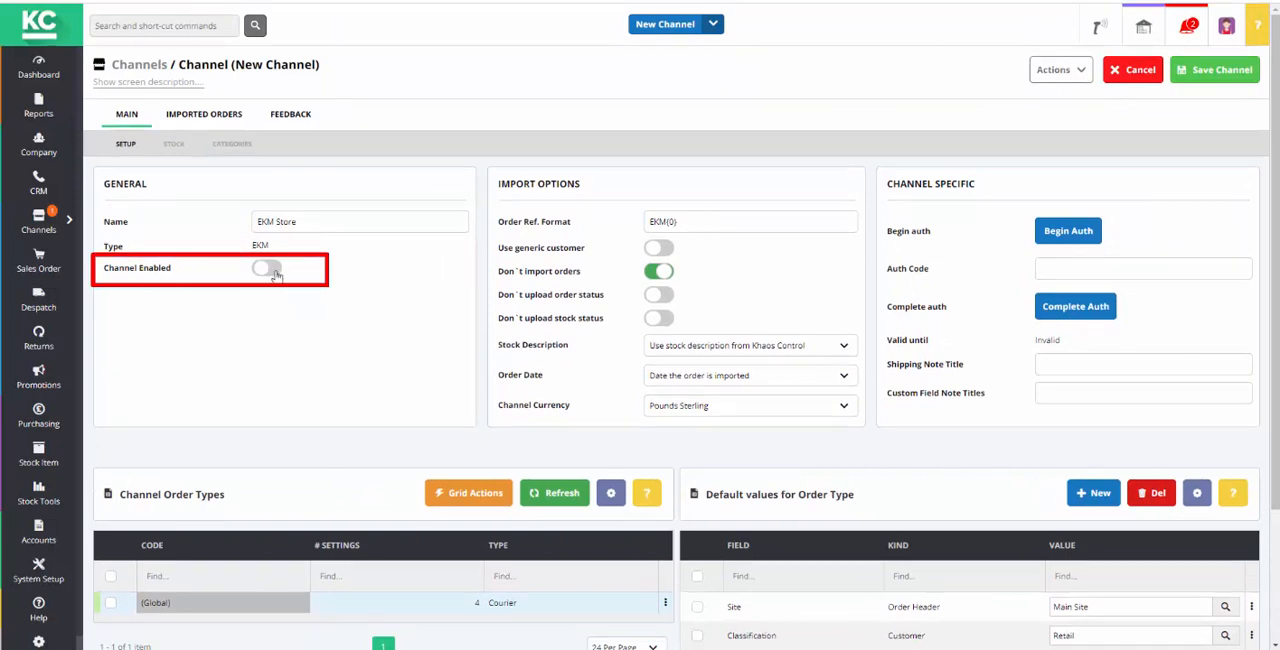
Enable the EKM Store channel via Channel Enabled
{"action": "left_click", "coordinate": [266, 268]}
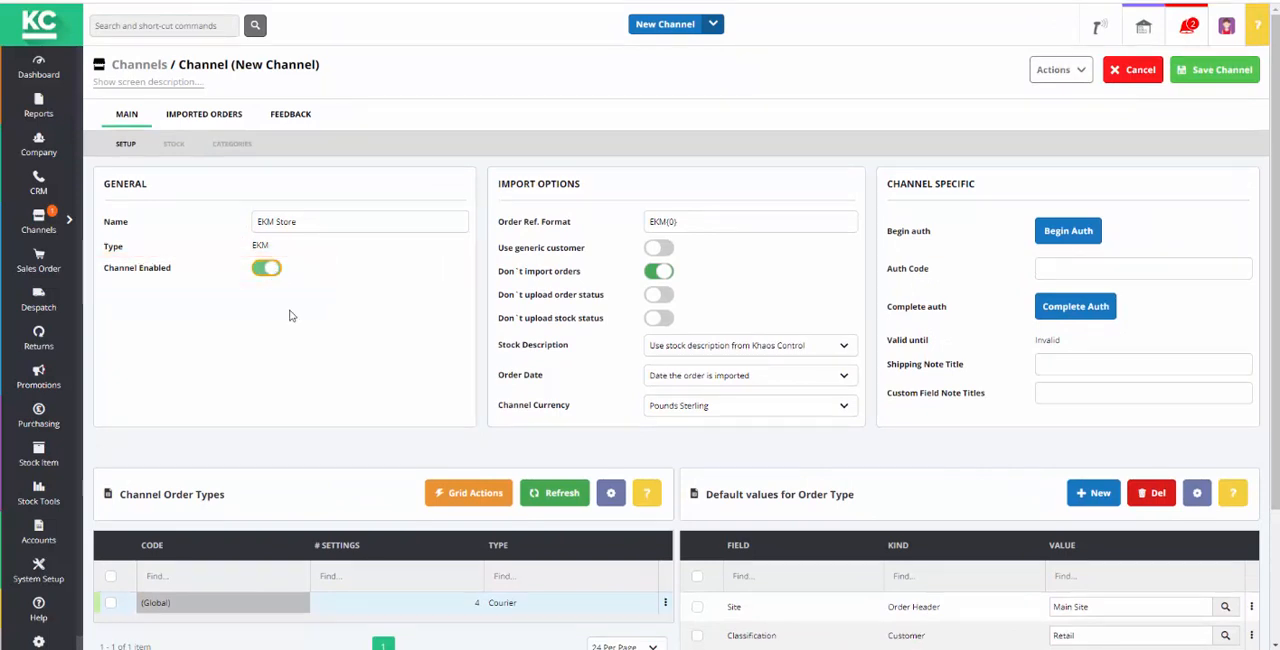
{"action": "mouse_move", "coordinate": [348, 504]}
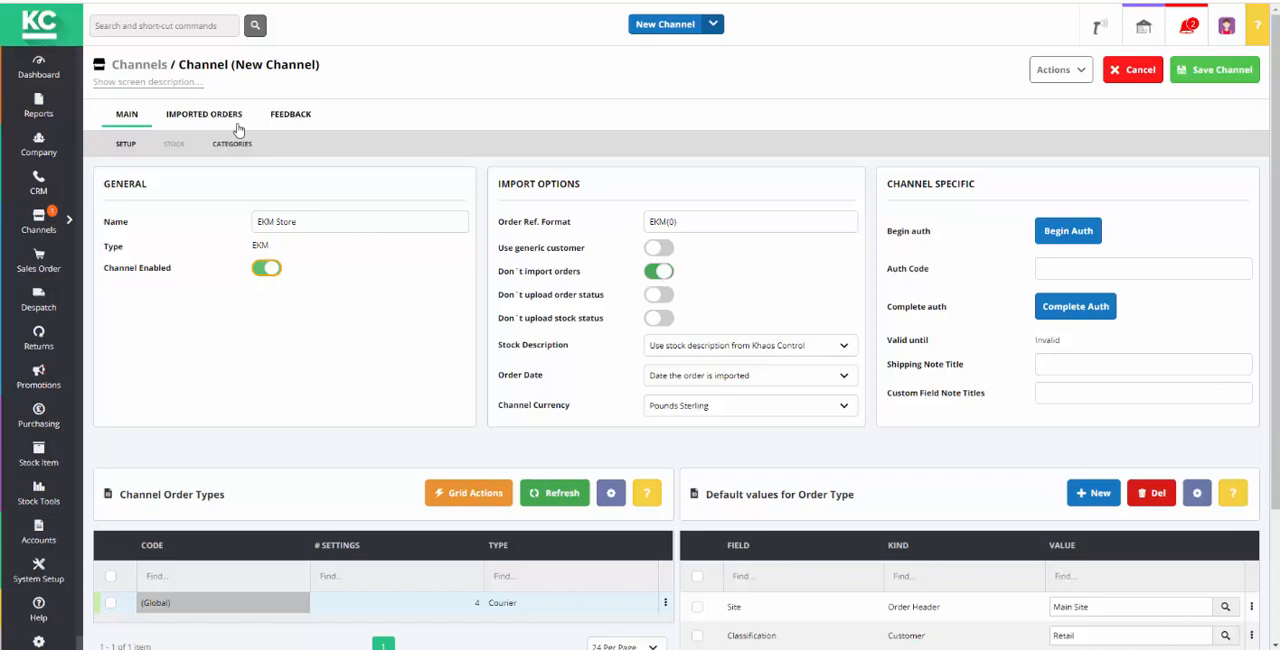
View the channel's empty Imported Orders list and its Grid Actions options
{"action": "left_click", "coordinate": [204, 114]}
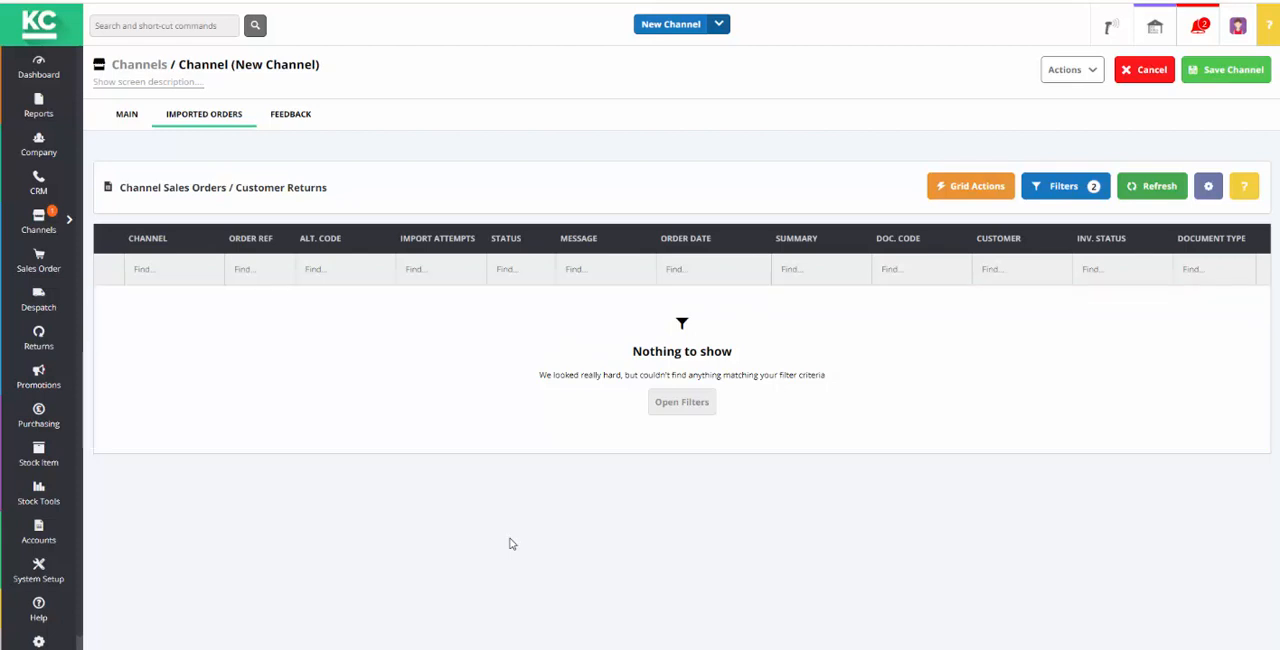
{"action": "mouse_move", "coordinate": [968, 186]}
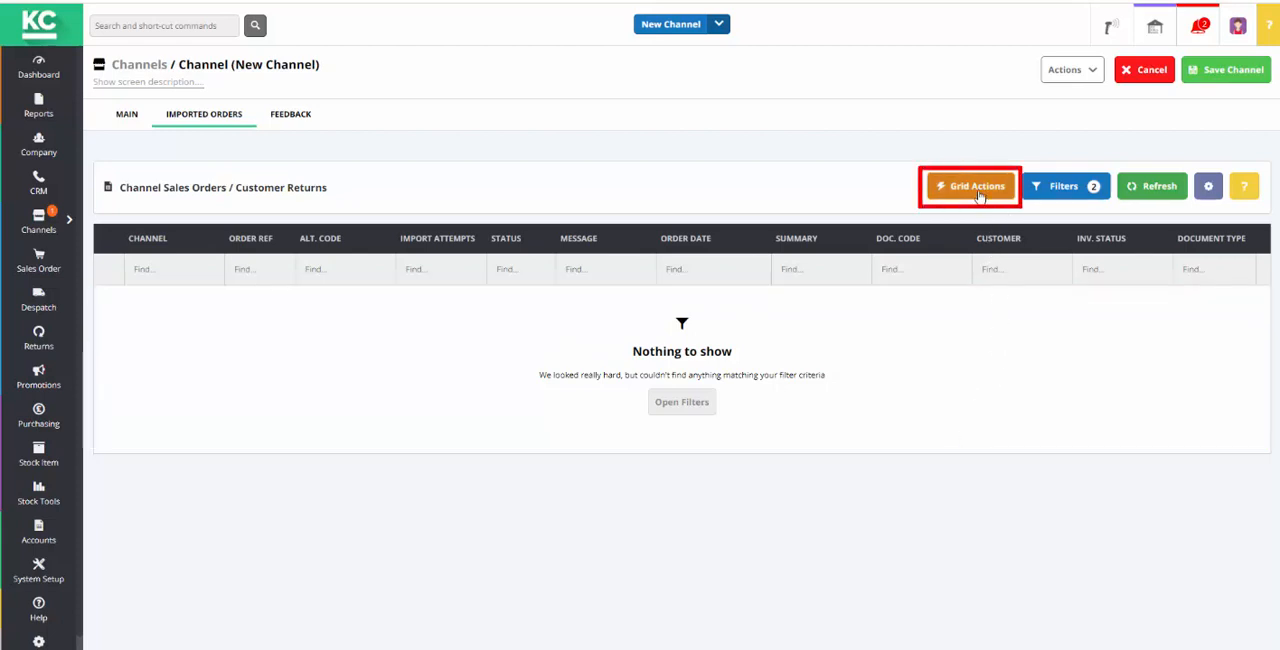
{"action": "left_click", "coordinate": [970, 186]}
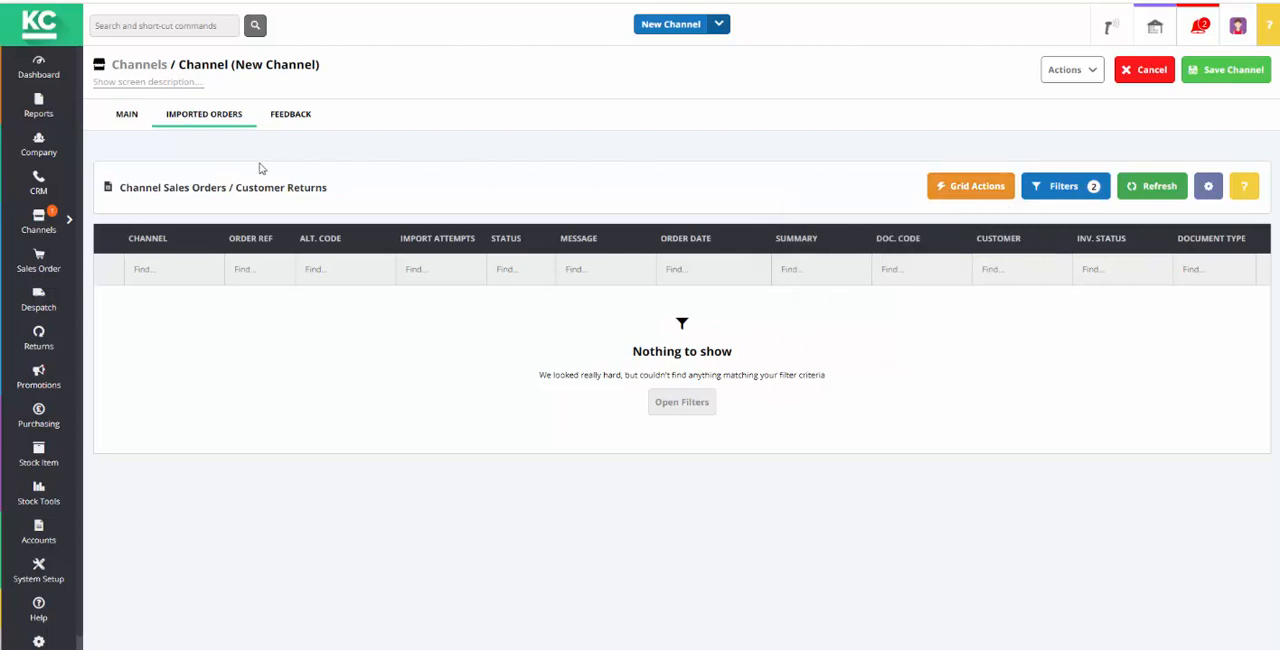
Return to the Main settings and switch off Don't import orders
{"action": "left_click", "coordinate": [126, 112]}
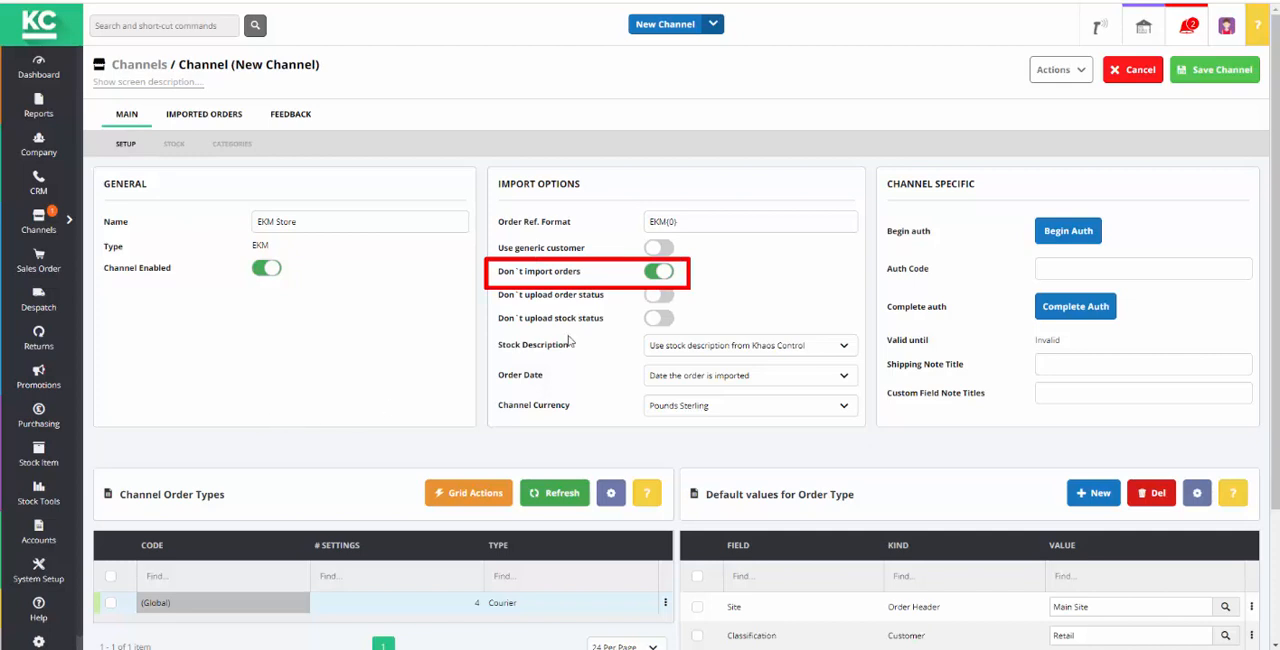
{"action": "left_click", "coordinate": [658, 272]}
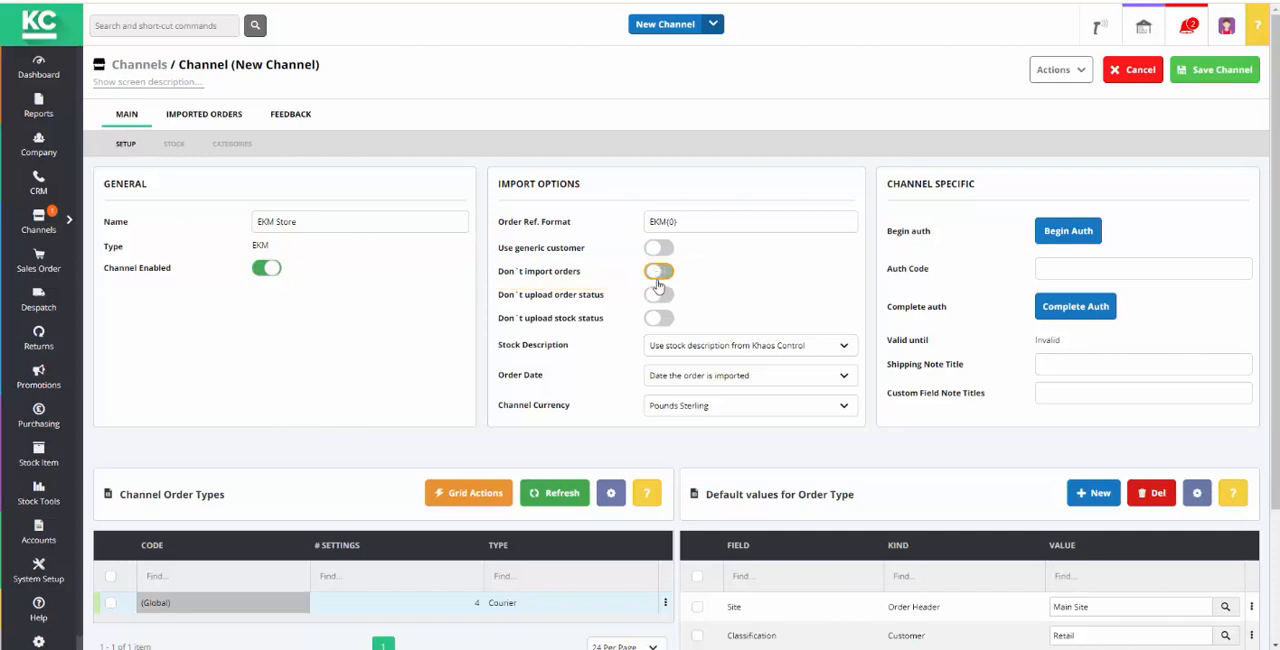
{"action": "left_click", "coordinate": [658, 272]}
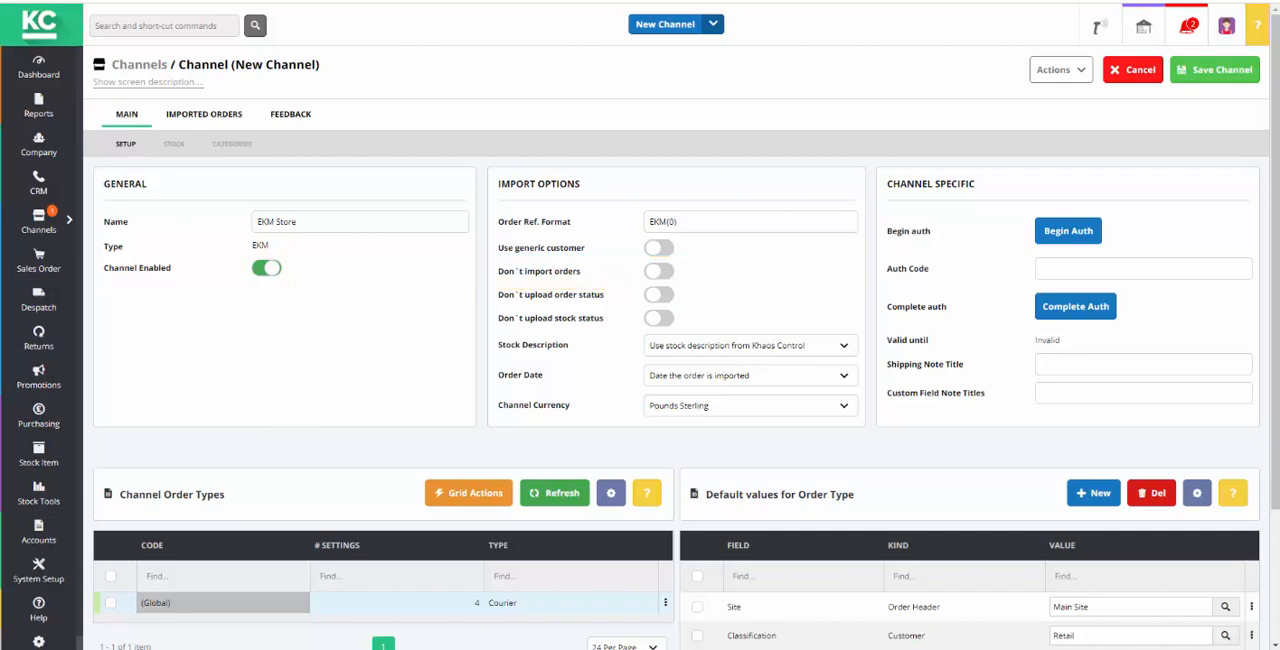